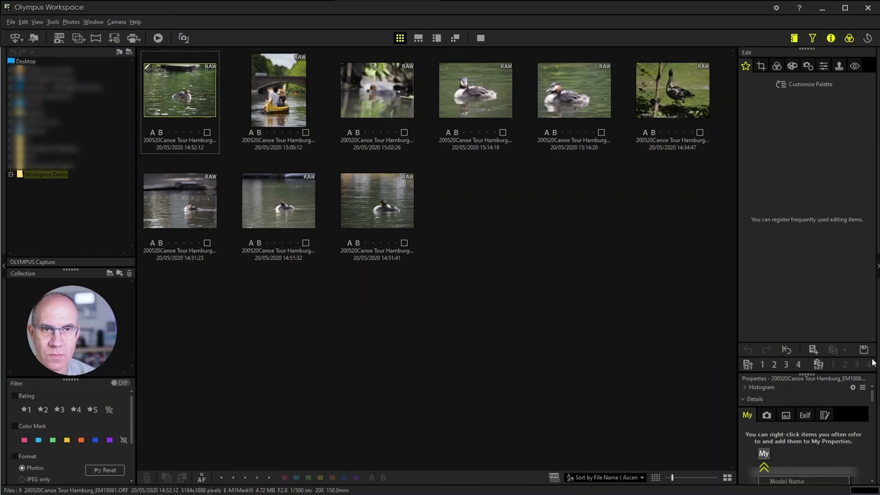
pyautogui.moveTo(736, 323)
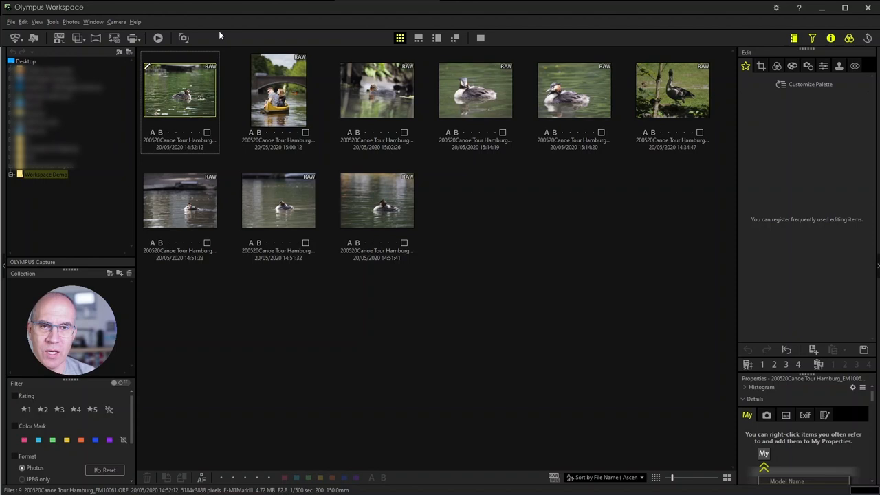
pyautogui.moveTo(378, 38)
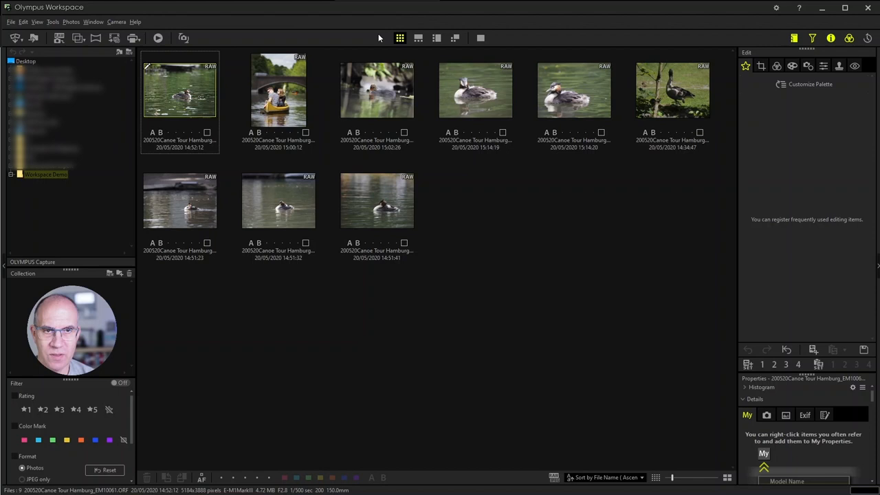
pyautogui.moveTo(480, 201)
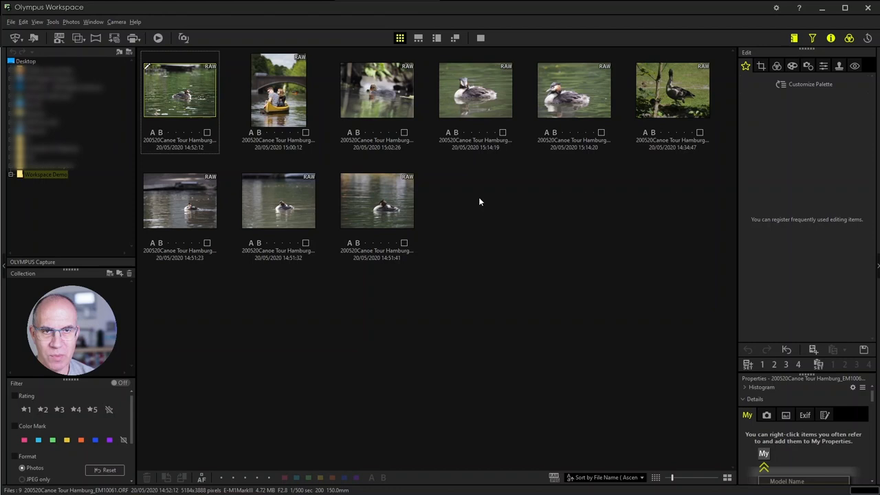
# Step: Switch to the Preview layout, showing the first grebe photo above a filmstrip
pyautogui.click(418, 37)
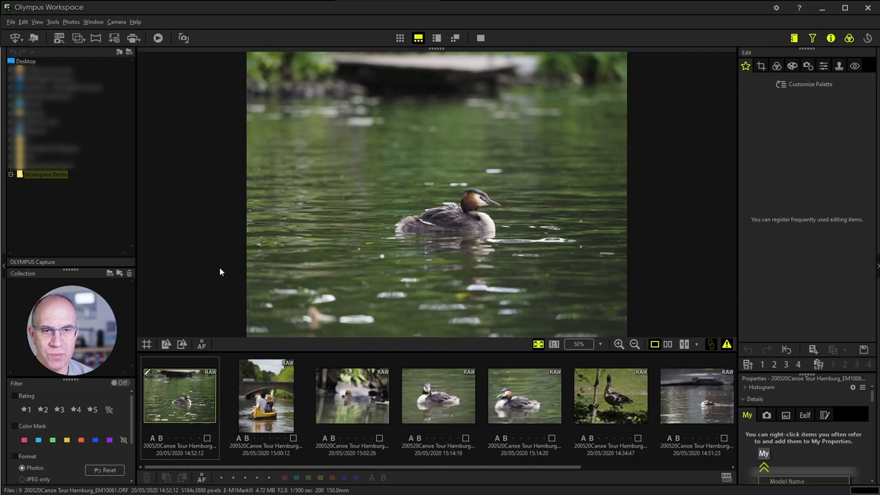
pyautogui.moveTo(425, 191)
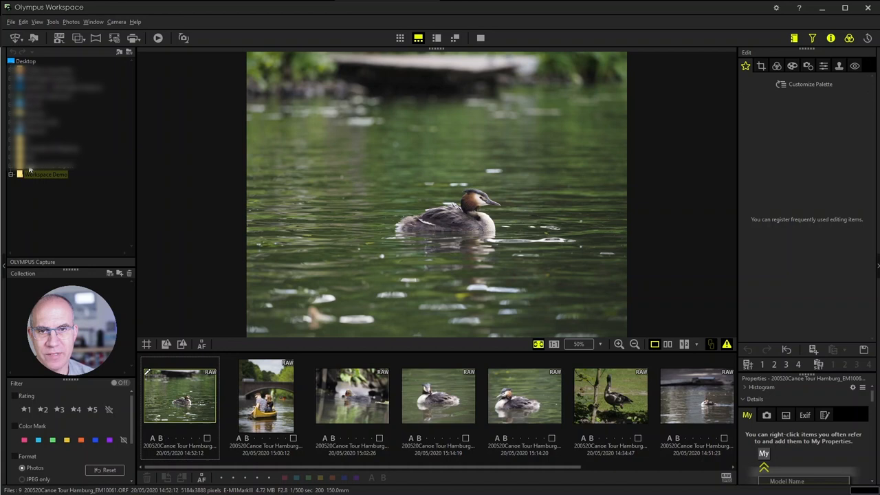
pyautogui.moveTo(131, 177)
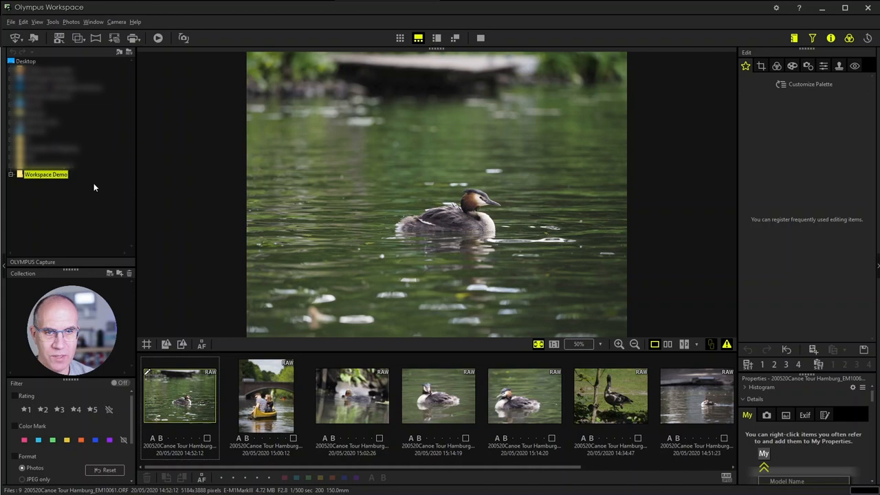
pyautogui.moveTo(146, 279)
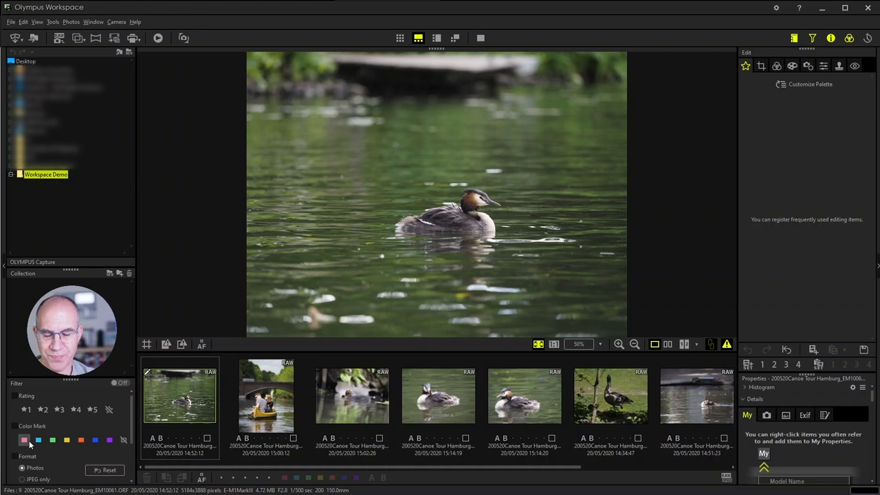
# Step: Turn on photo filtering by selecting a Color Mark option in the Filter panel
pyautogui.click(95, 440)
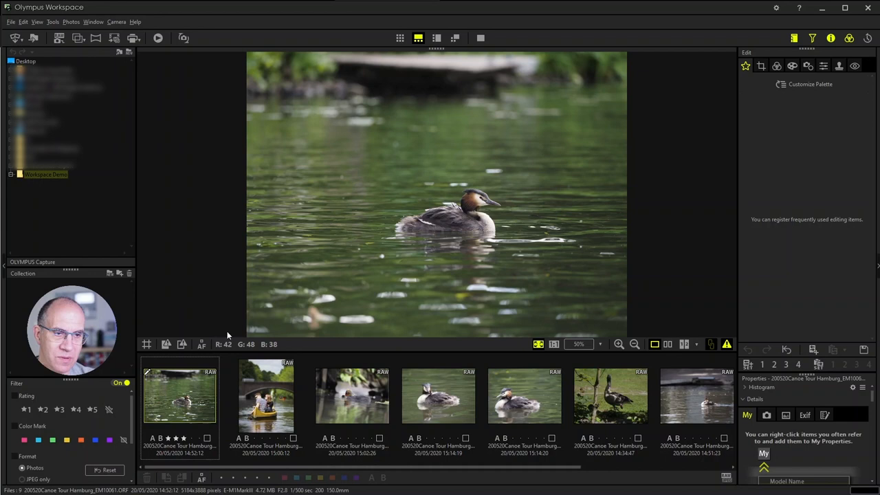
pyautogui.moveTo(159, 337)
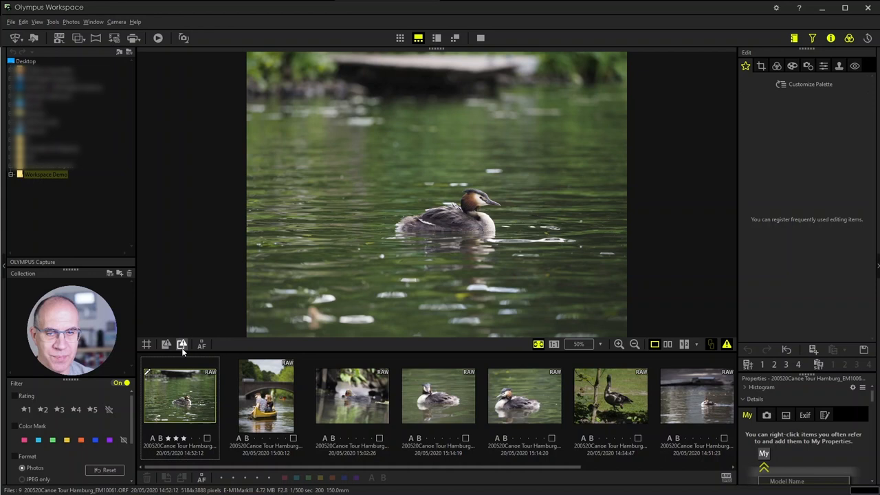
pyautogui.click(201, 345)
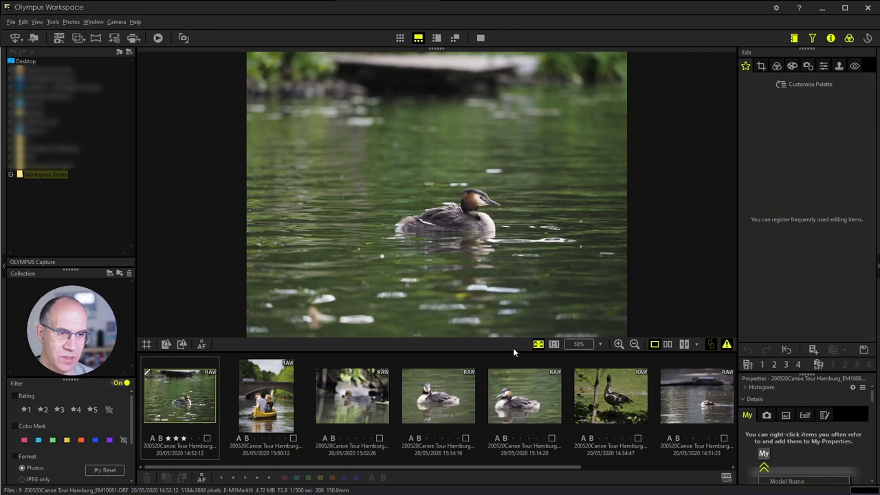
pyautogui.moveTo(720, 192)
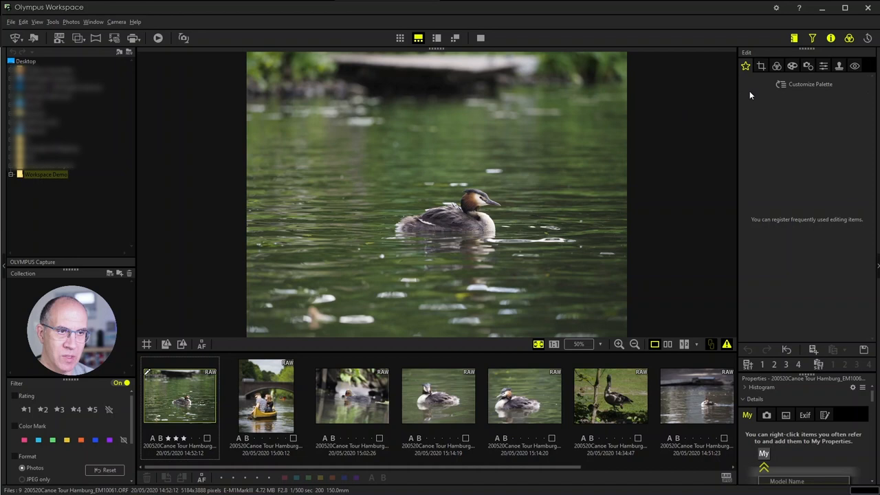
pyautogui.moveTo(708, 99)
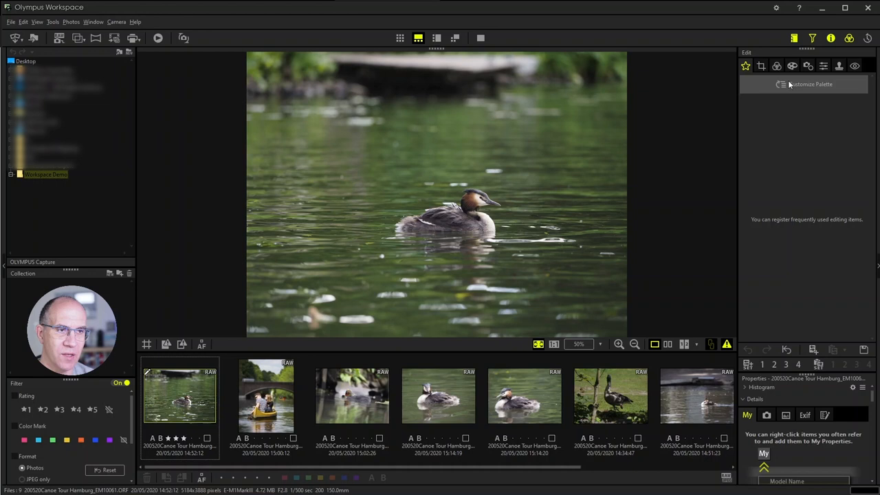
pyautogui.moveTo(804, 74)
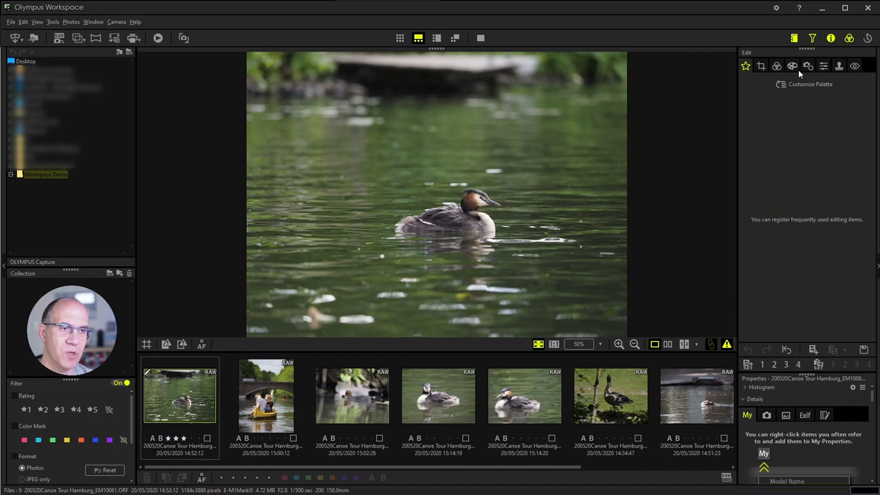
pyautogui.moveTo(751, 119)
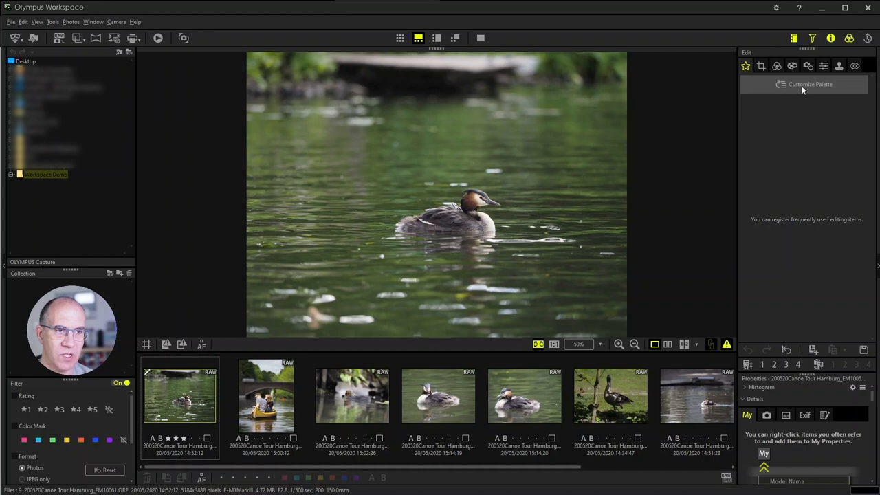
pyautogui.moveTo(736, 184)
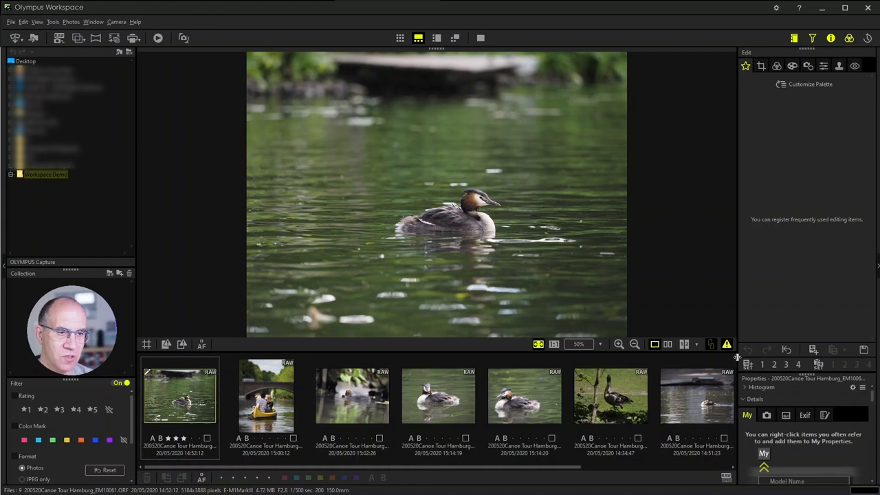
pyautogui.moveTo(774, 365)
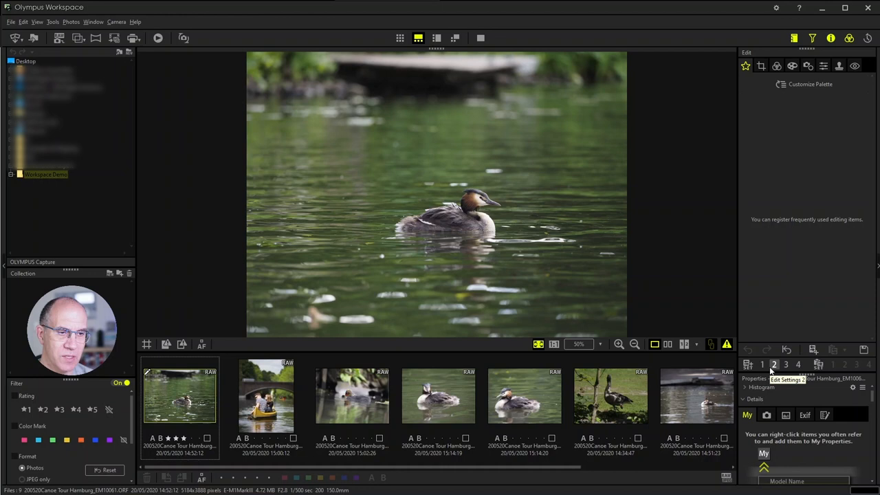
# Step: Expand the Histogram section in the grebe photo's Properties panel
pyautogui.click(762, 387)
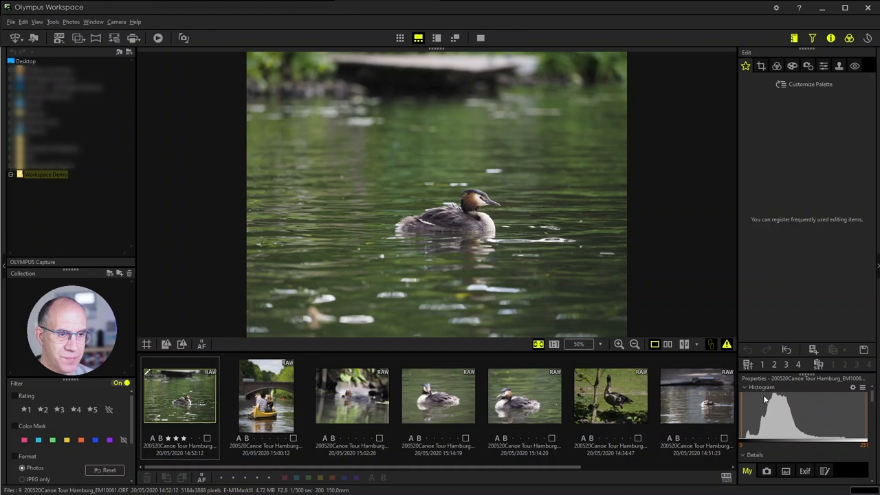
pyautogui.moveTo(764, 397)
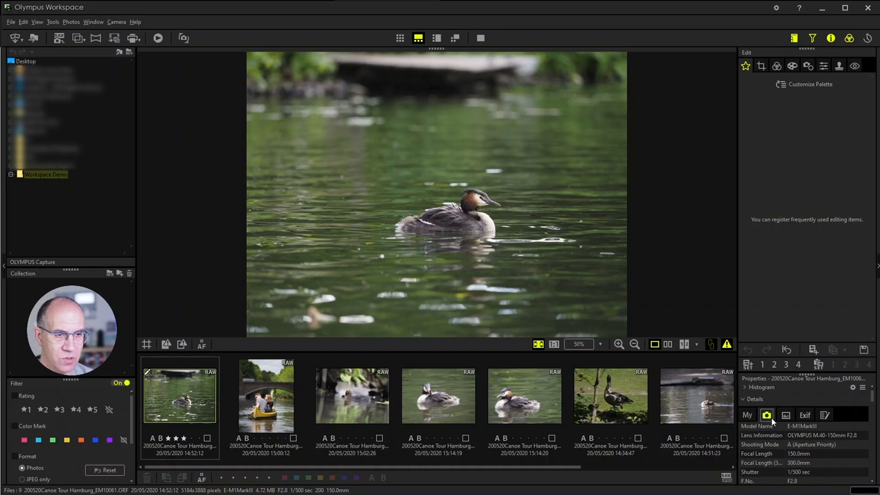
# Step: Step through the Image info and Exif tabs, ending on the empty text comment tab
pyautogui.click(786, 415)
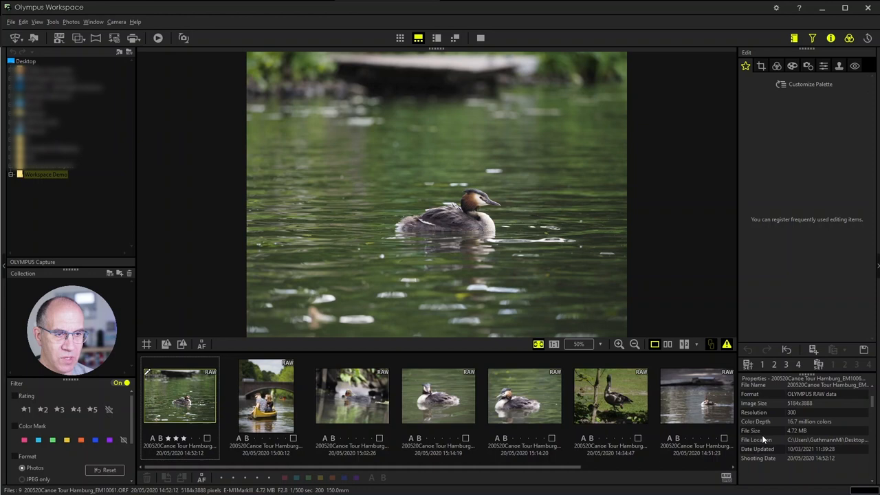
pyautogui.click(804, 415)
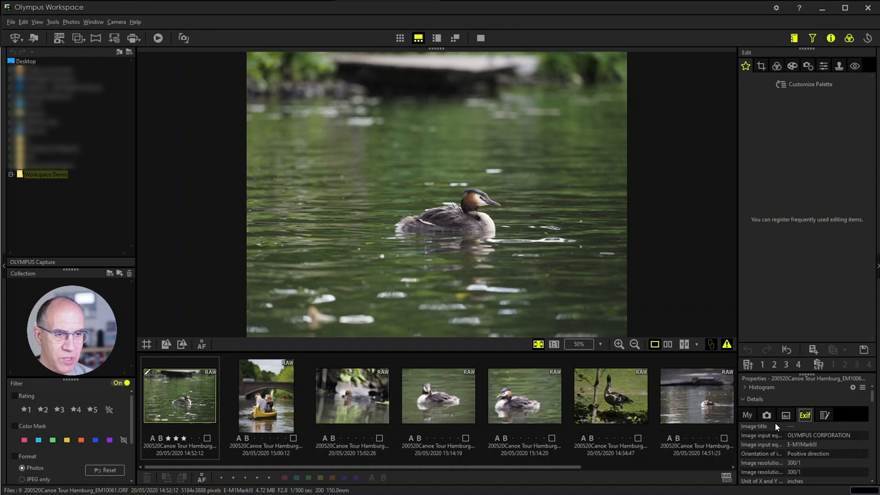
pyautogui.click(825, 415)
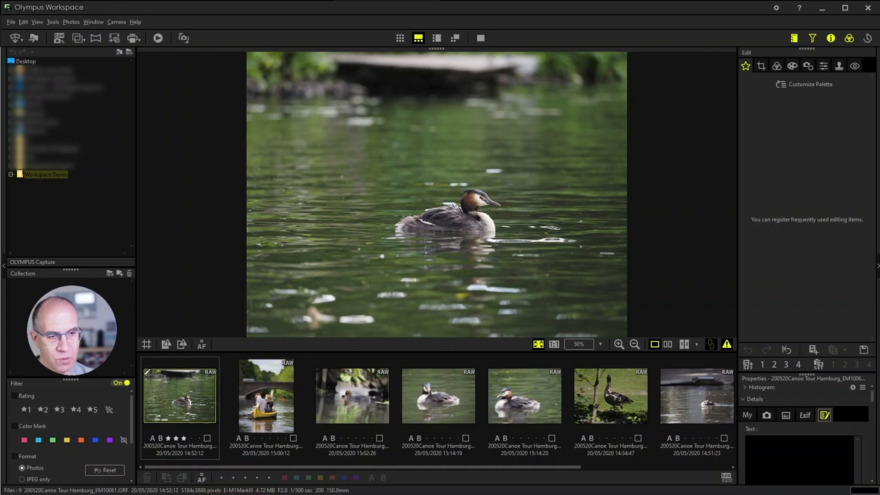
# Step: Switch the Details section back to the empty 'My' properties tab
pyautogui.click(748, 415)
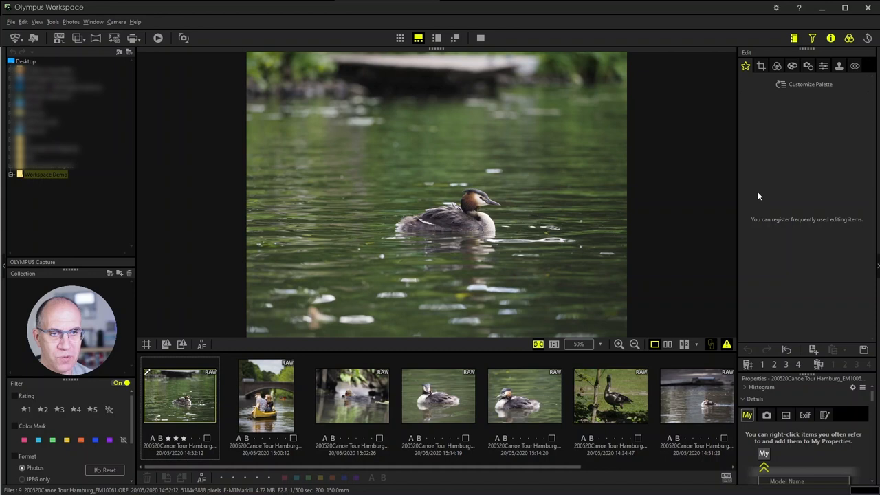
pyautogui.moveTo(505, 251)
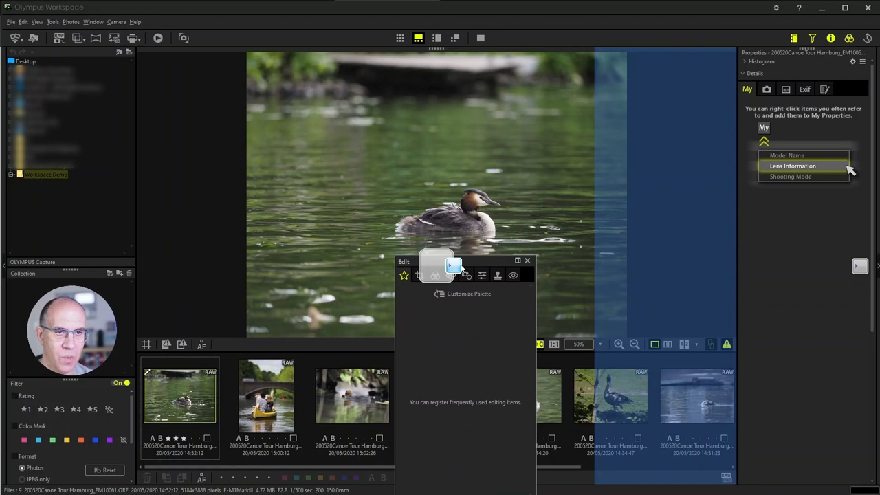
# Step: Release the dragged Edit panel as a floating palette, leaving Properties docked alone
pyautogui.click(528, 261)
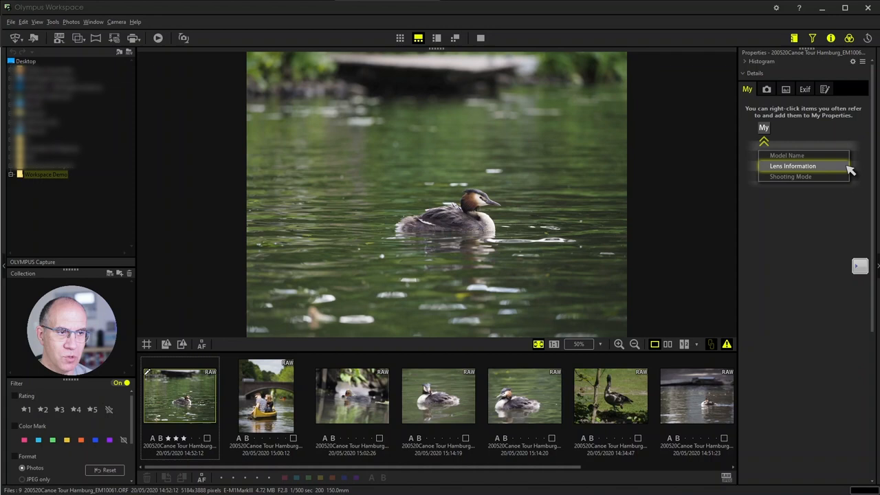